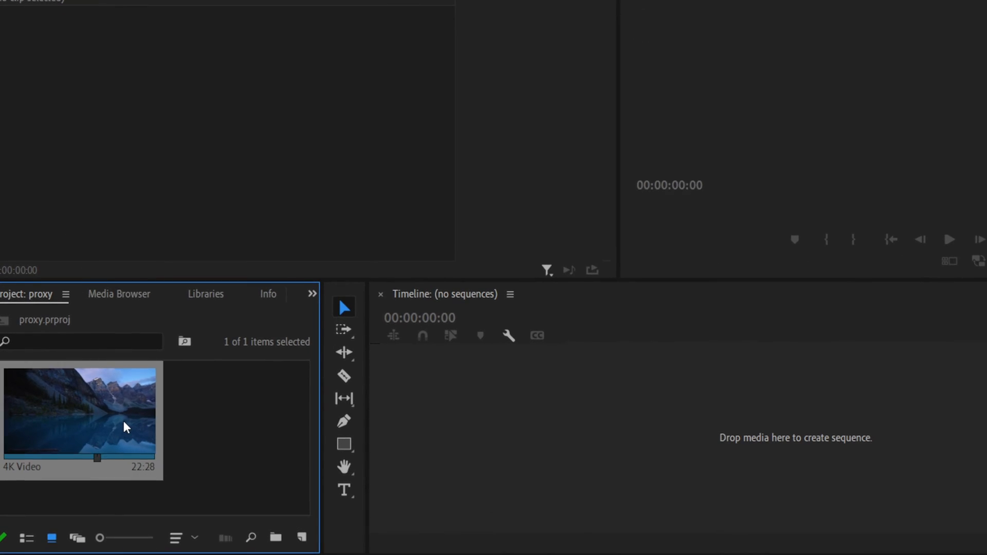
Choose Proxy > Create Proxies from the 4K Video clip's context menu.
right_click(123, 428)
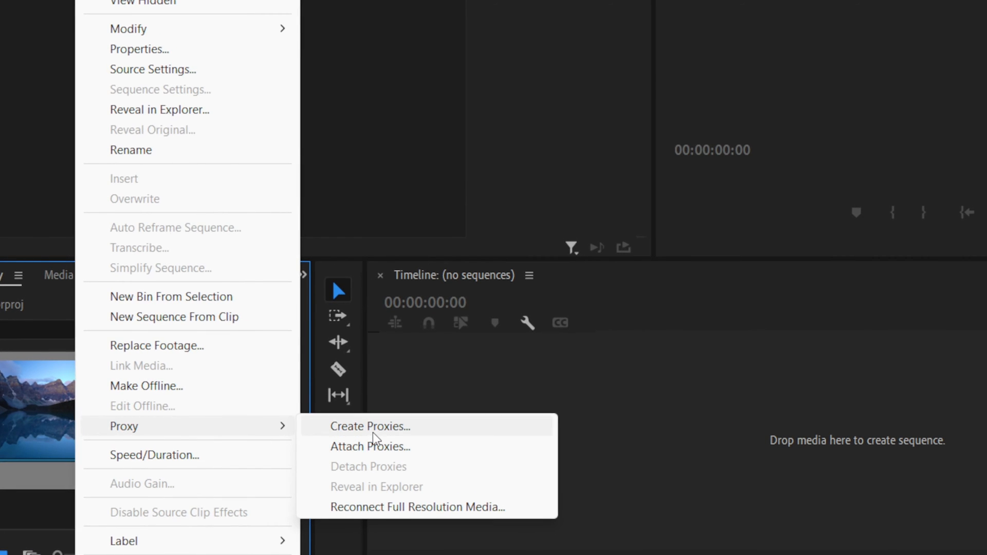
click(370, 427)
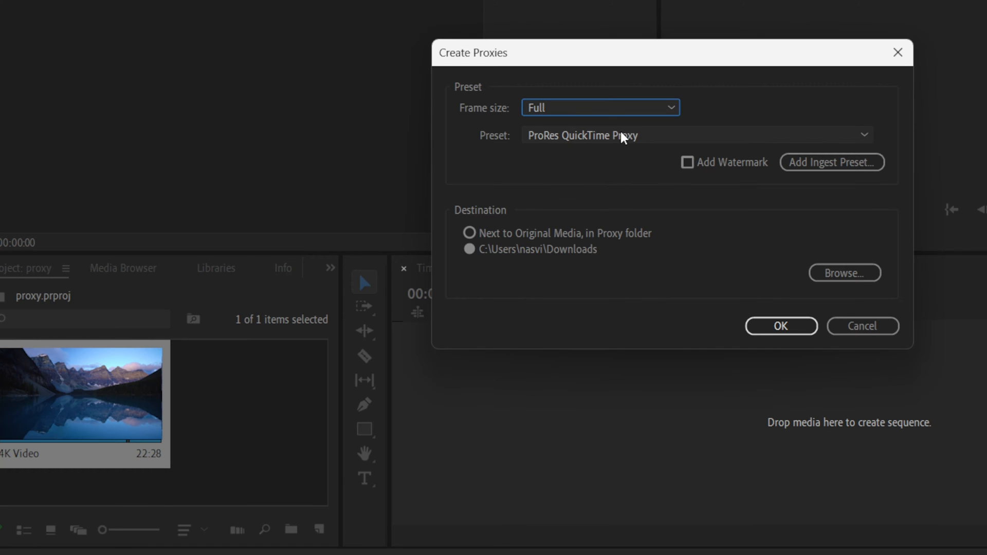
Generate proxies for the 4K Video clip using the ProRes QuickTime Proxy preset.
click(696, 135)
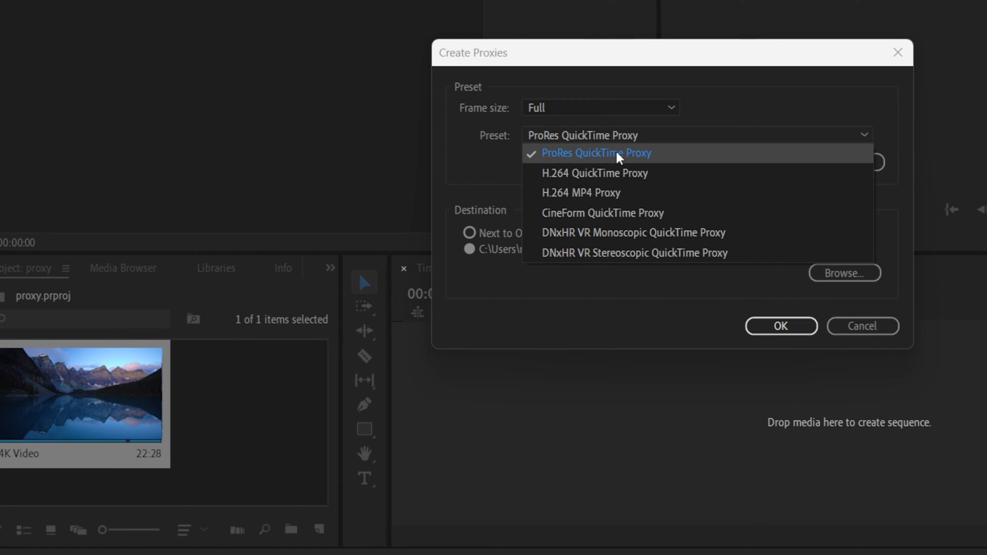
click(596, 152)
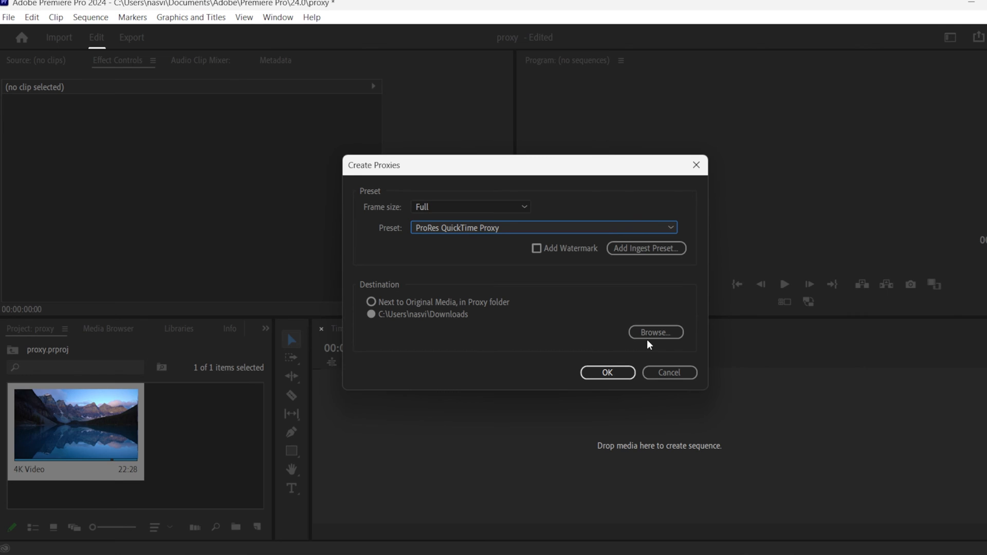
click(606, 372)
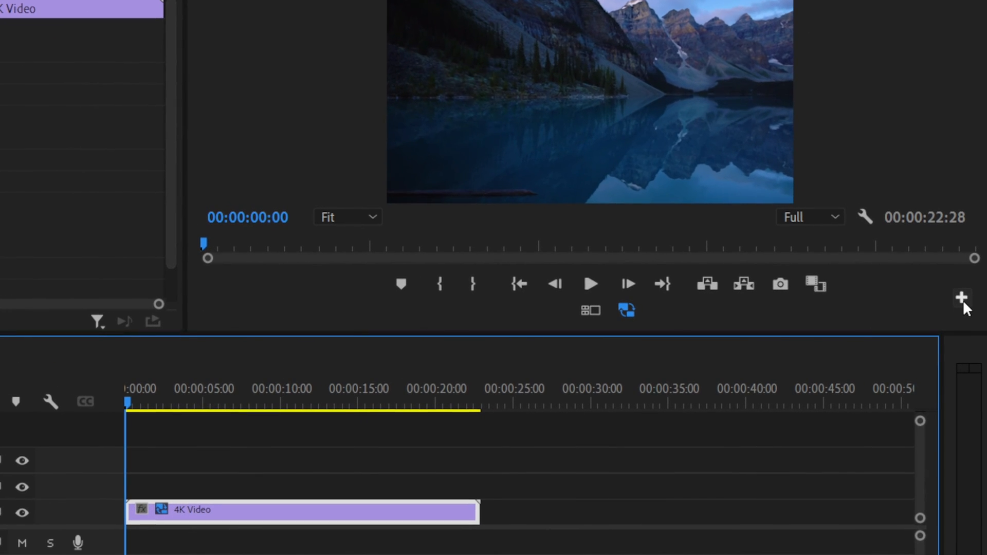
Add the Toggle Proxies button to the Program Monitor via the Button Editor.
click(962, 297)
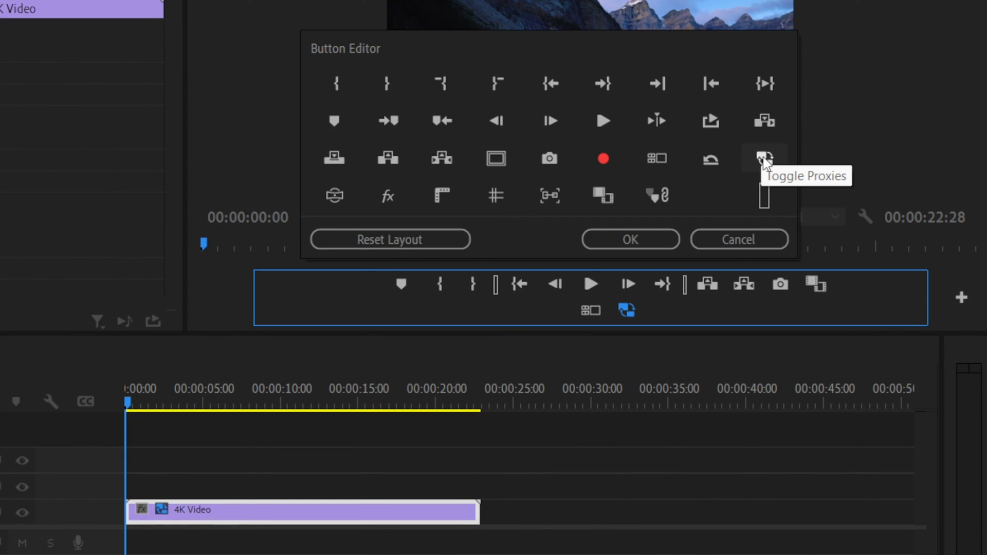
click(629, 239)
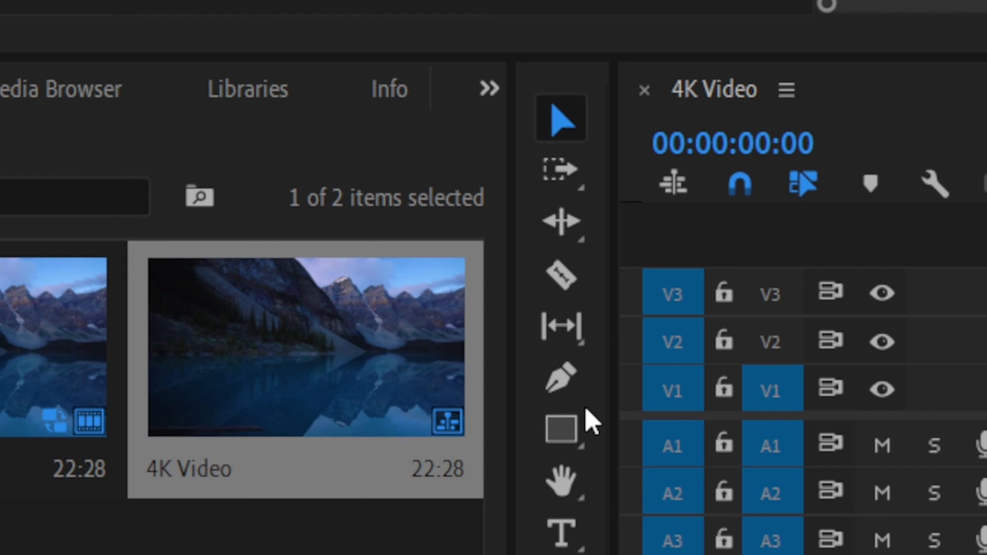
mouse_move(453, 438)
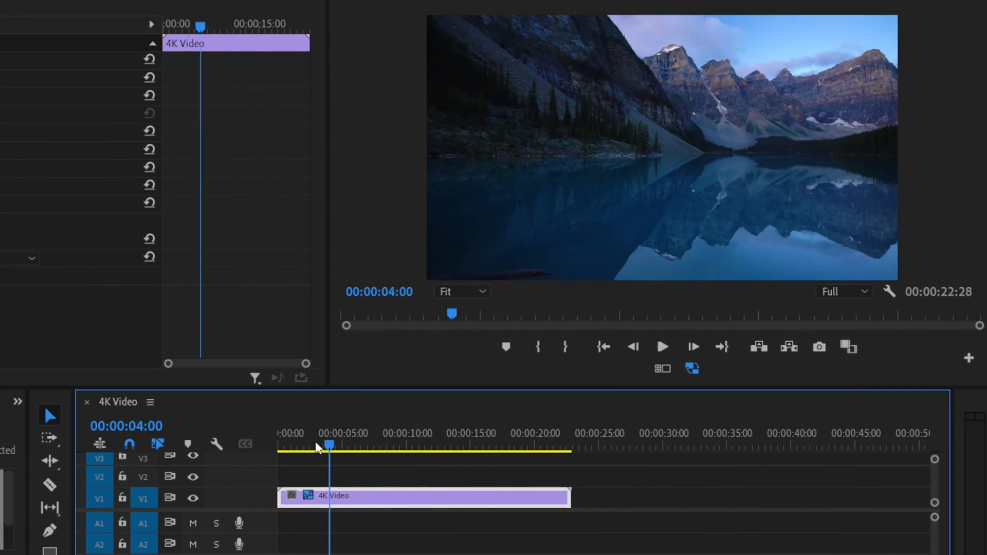
Scrub the 4K Video sequence playhead from 00:00:04:00 to 00:00:06:10.
drag(327, 447, 359, 447)
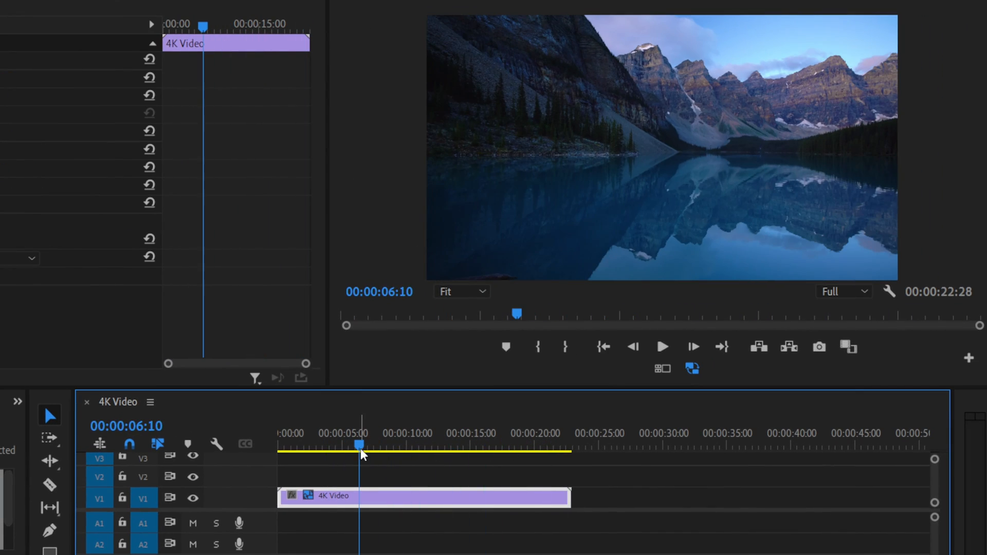